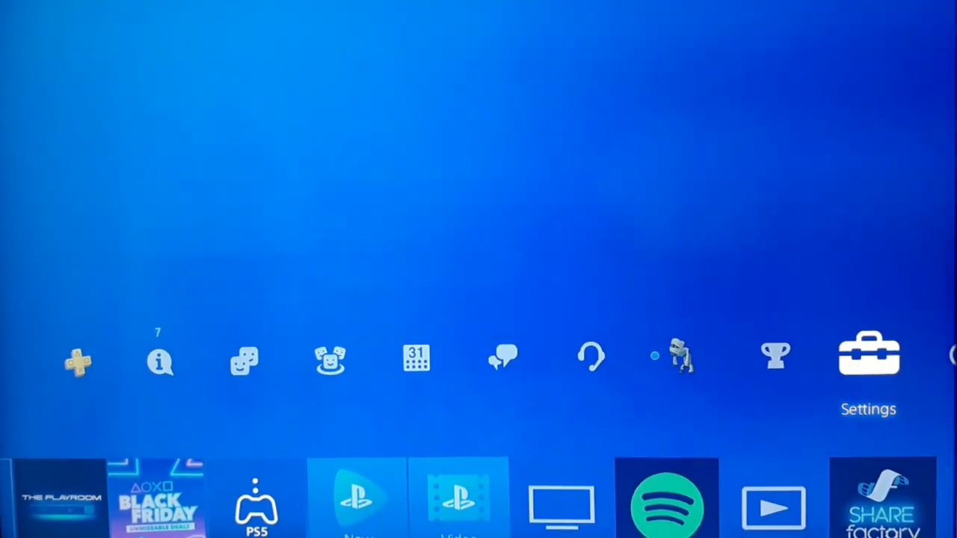
Begin a new Wi-Fi internet connection setup from Settings and choose Custom configuration
left_click(867, 356)
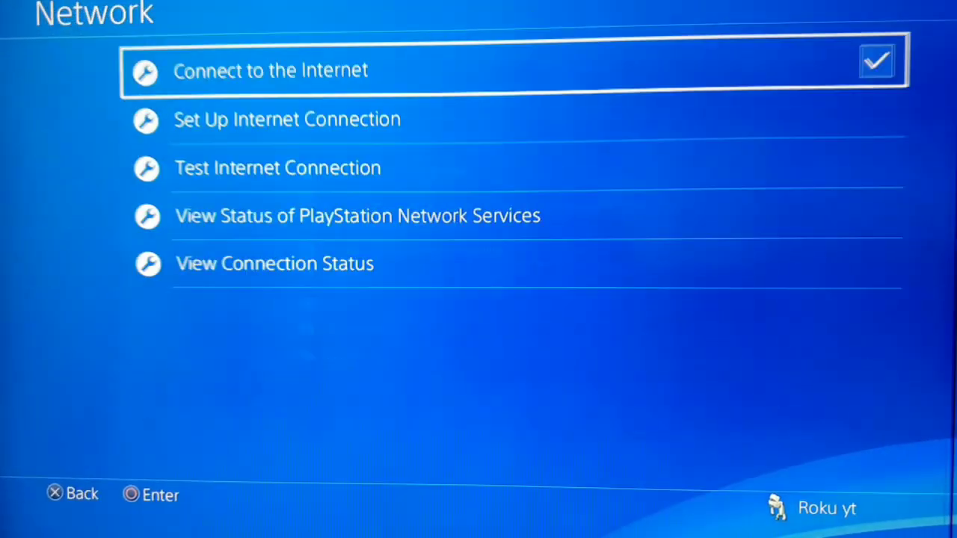
left_click(287, 119)
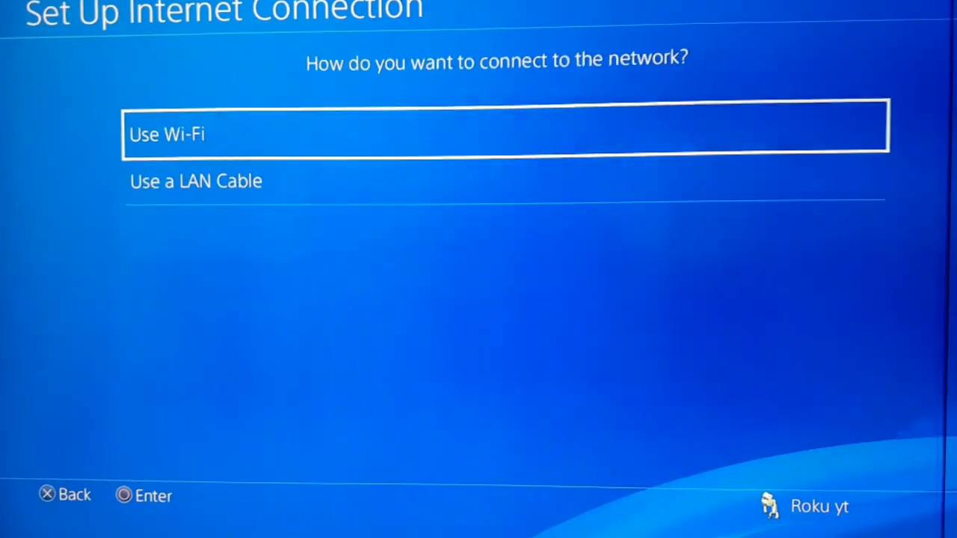
key("Down")
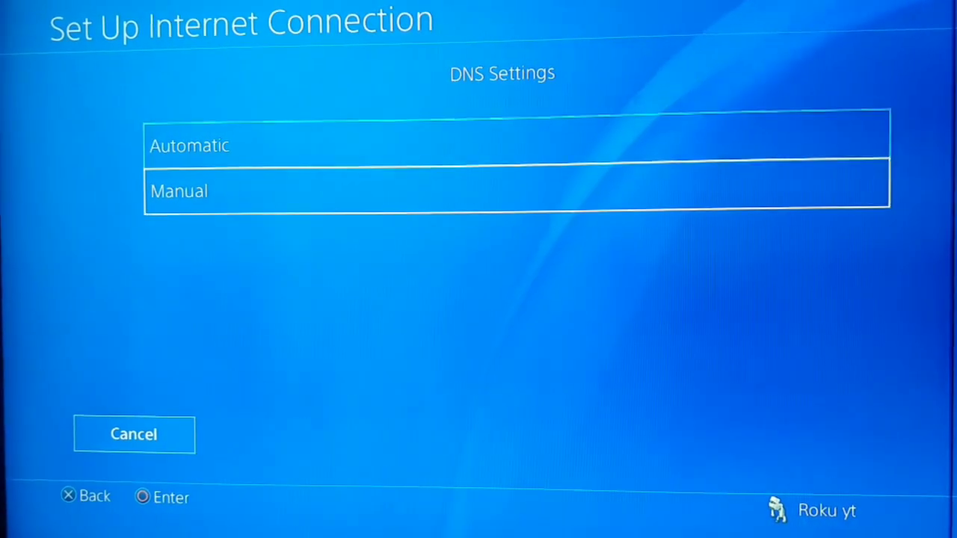
Choose Manual DNS and enter 8.8.8.8 as the primary DNS server
left_click(180, 191)
type("8.8")
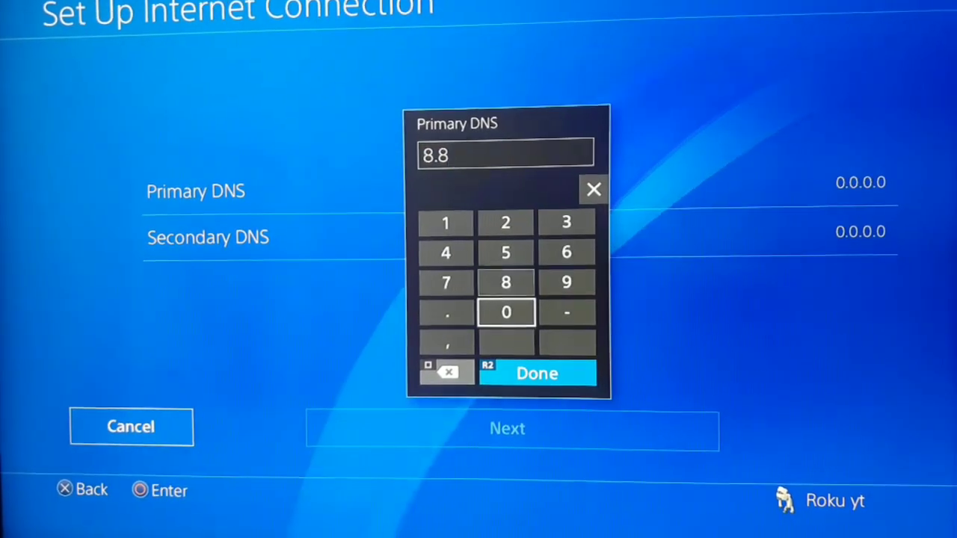
left_click(505, 281)
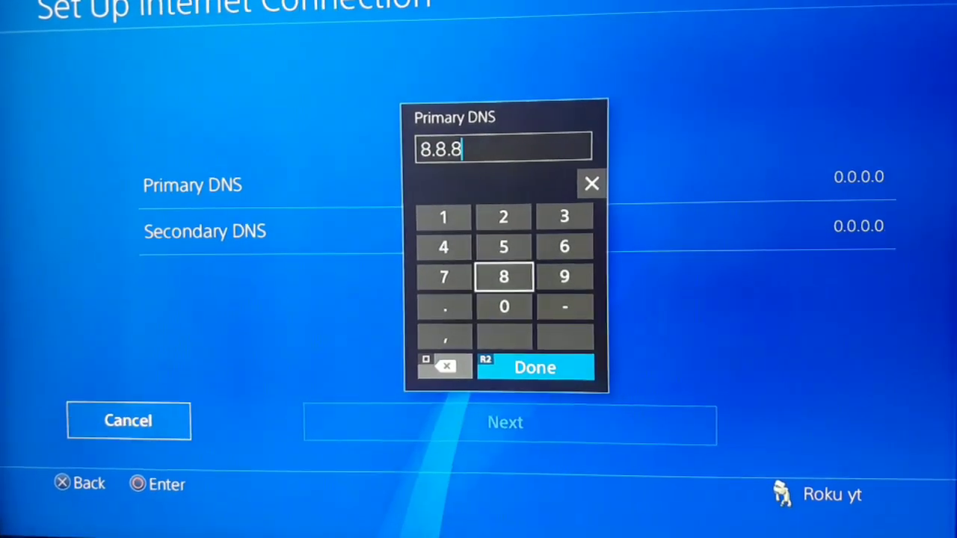
left_click(443, 307)
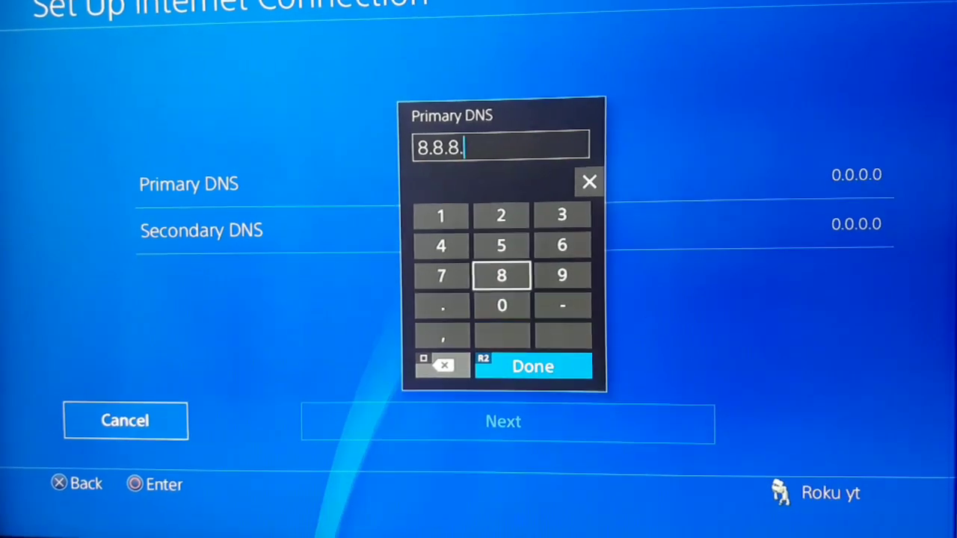
left_click(532, 366)
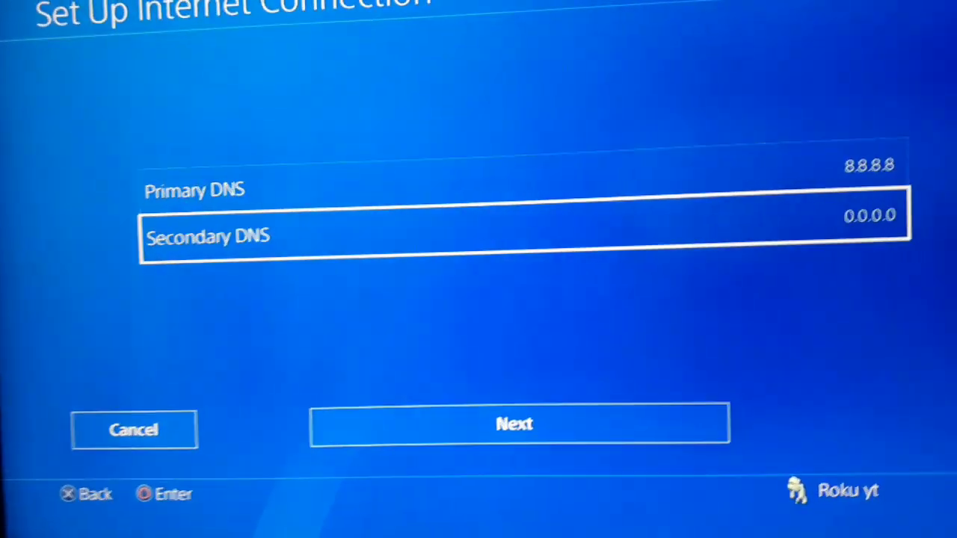
Enter 8.8.4.4 as the secondary DNS server
left_click(523, 236)
type("8.8")
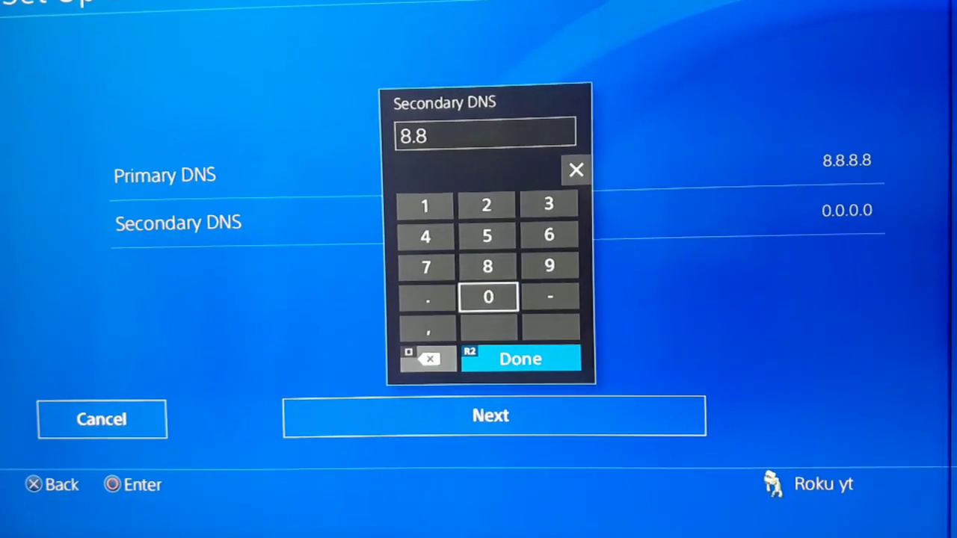
left_click(424, 233)
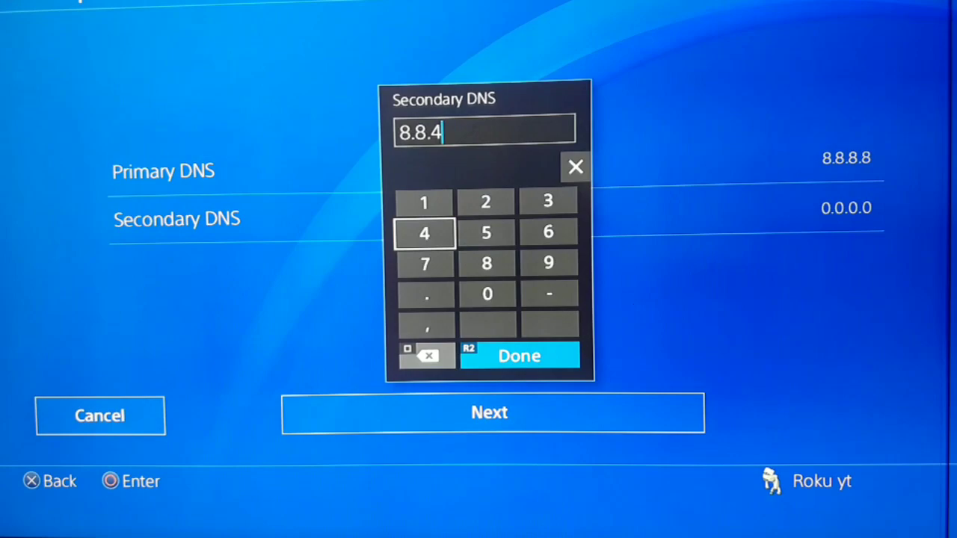
left_click(425, 233)
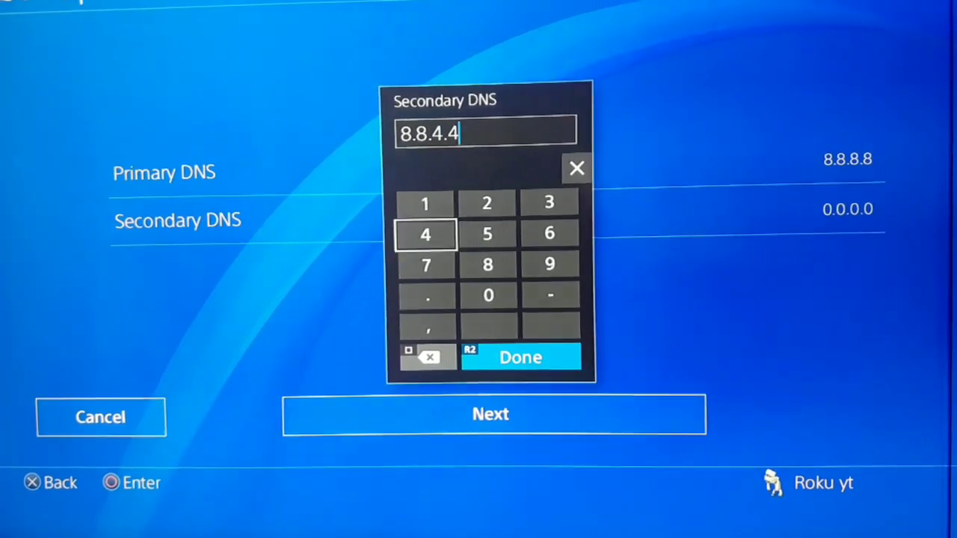
left_click(520, 357)
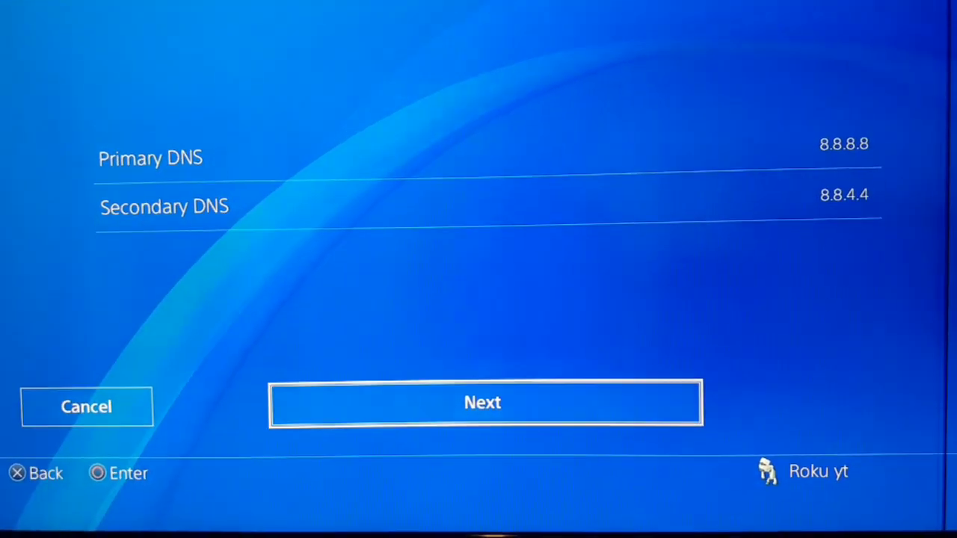
Set the MTU manually to 1473, correcting a mistyped digit along the way
left_click(481, 402)
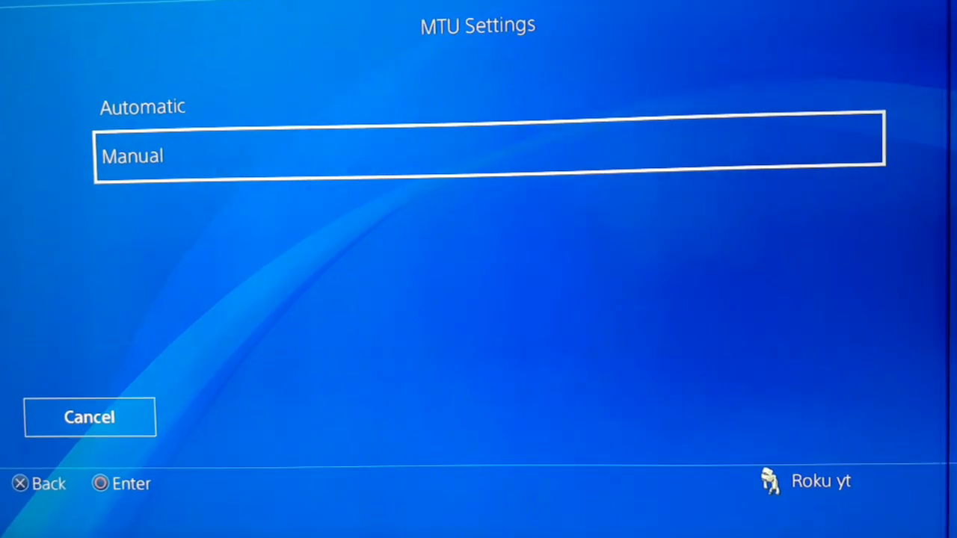
left_click(489, 155)
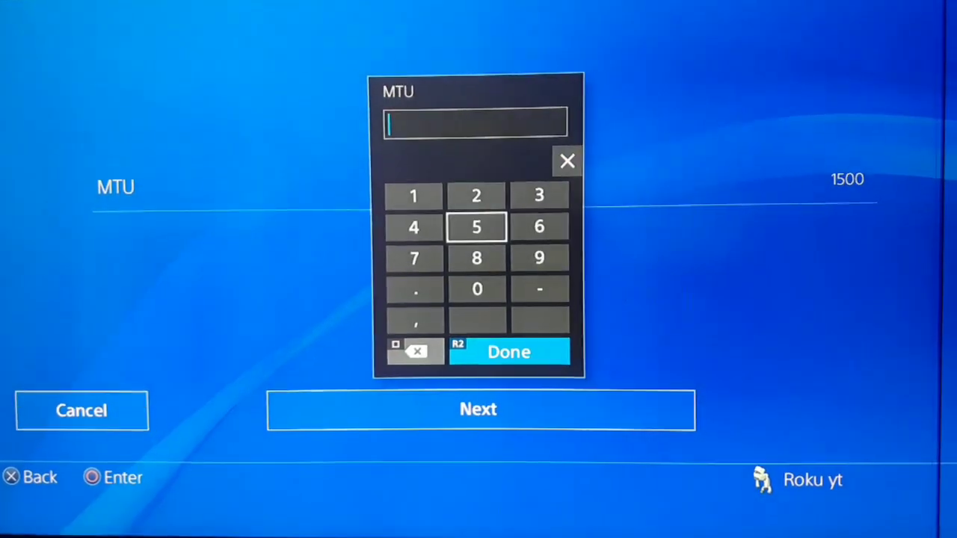
left_click(475, 259)
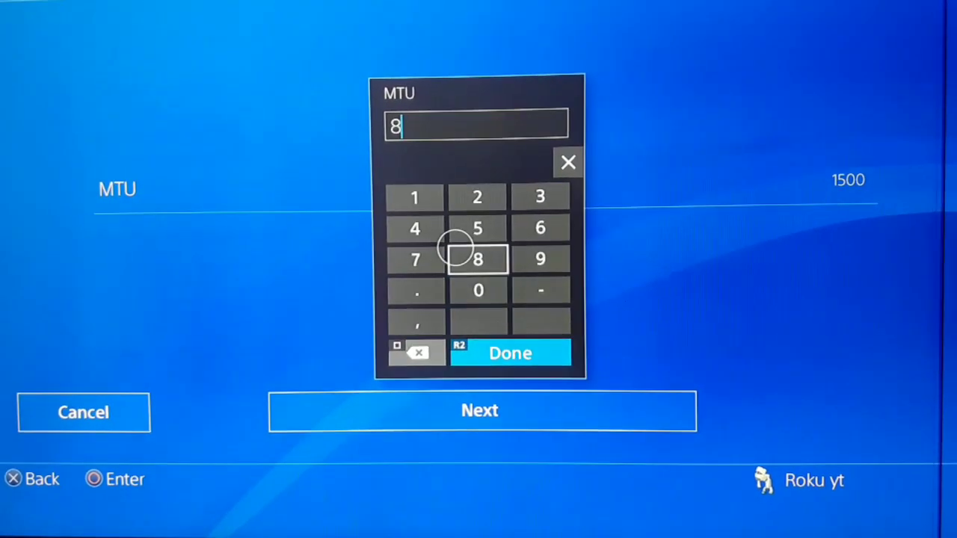
left_click(415, 353)
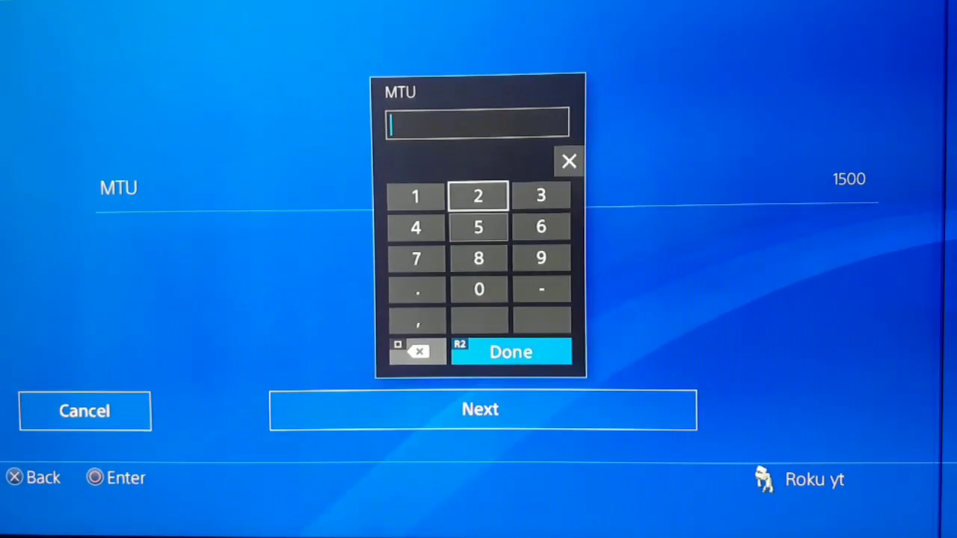
type("14")
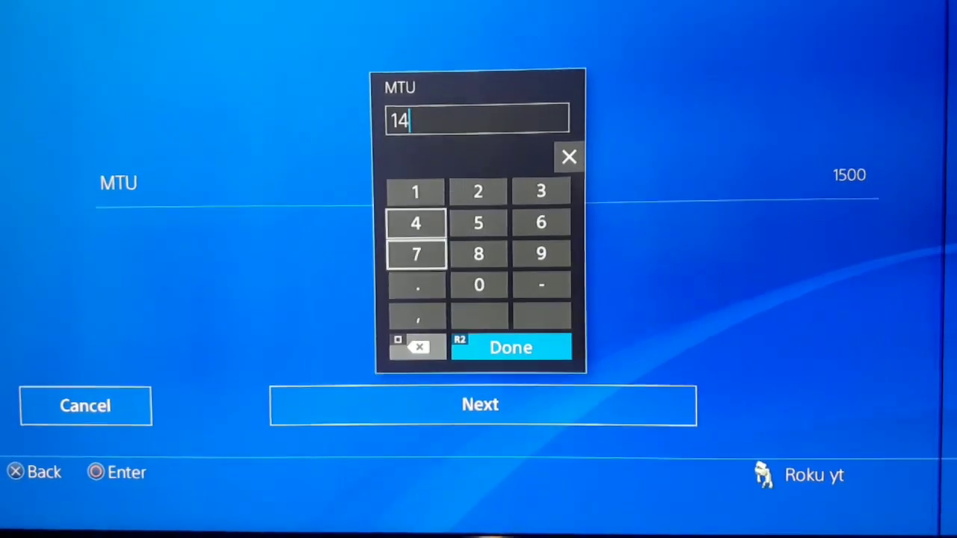
left_click(416, 254)
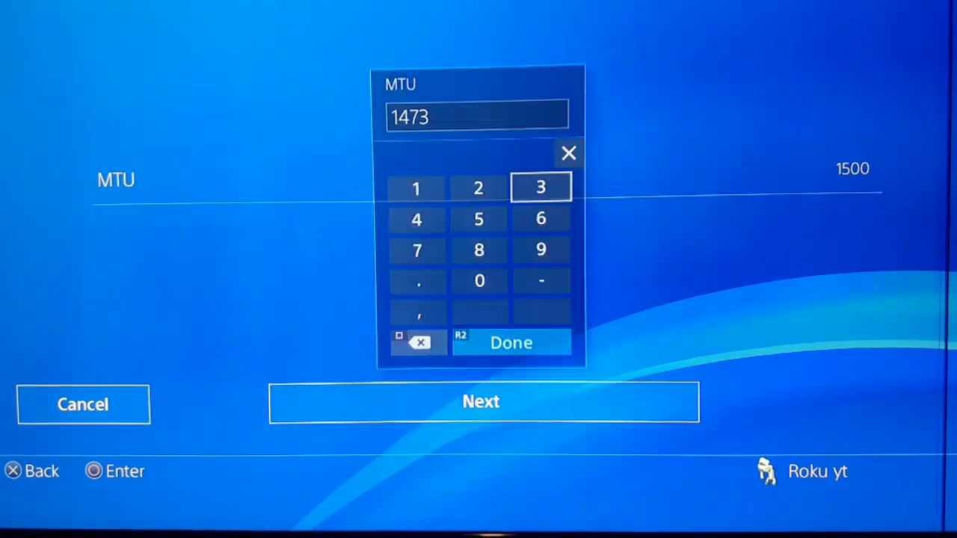
left_click(512, 342)
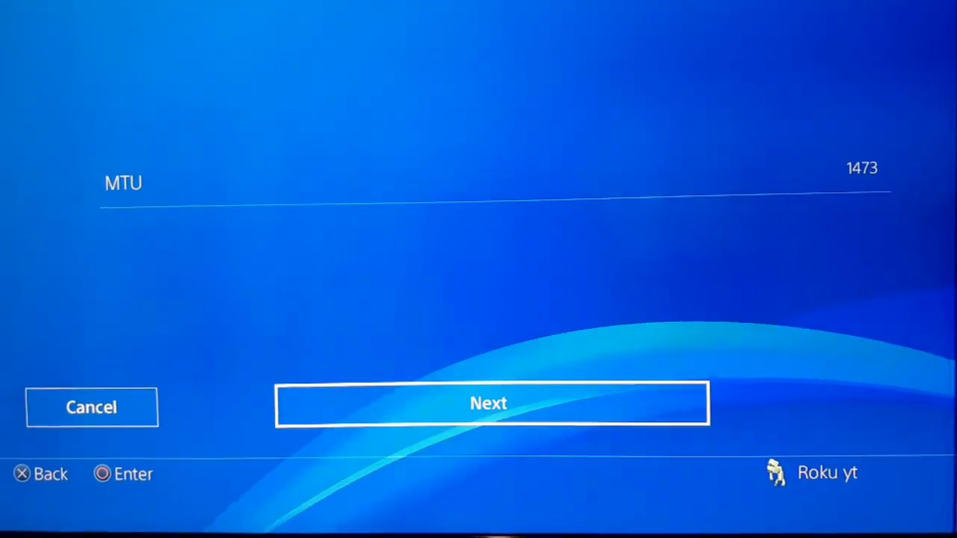
Choose Do Not Use for the proxy server, launching the connection test
left_click(487, 404)
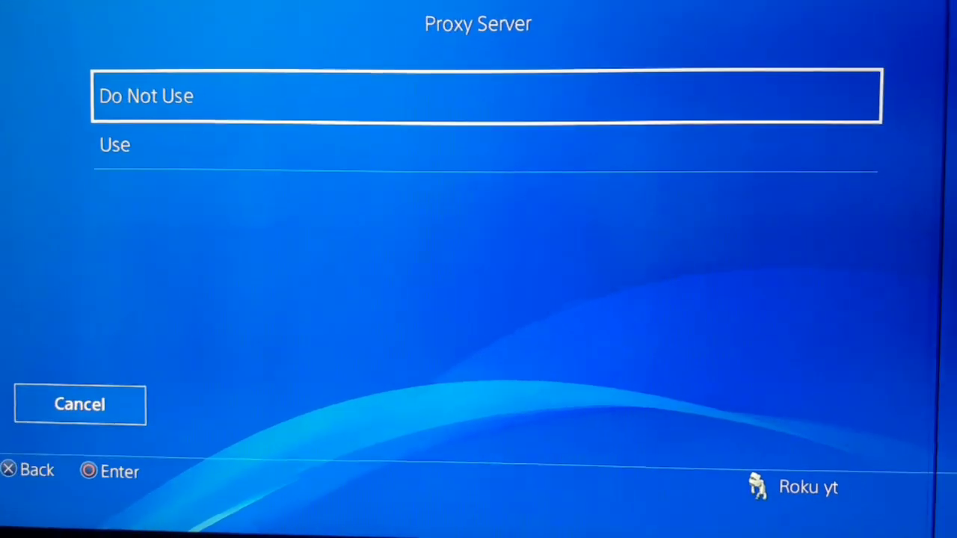
left_click(147, 95)
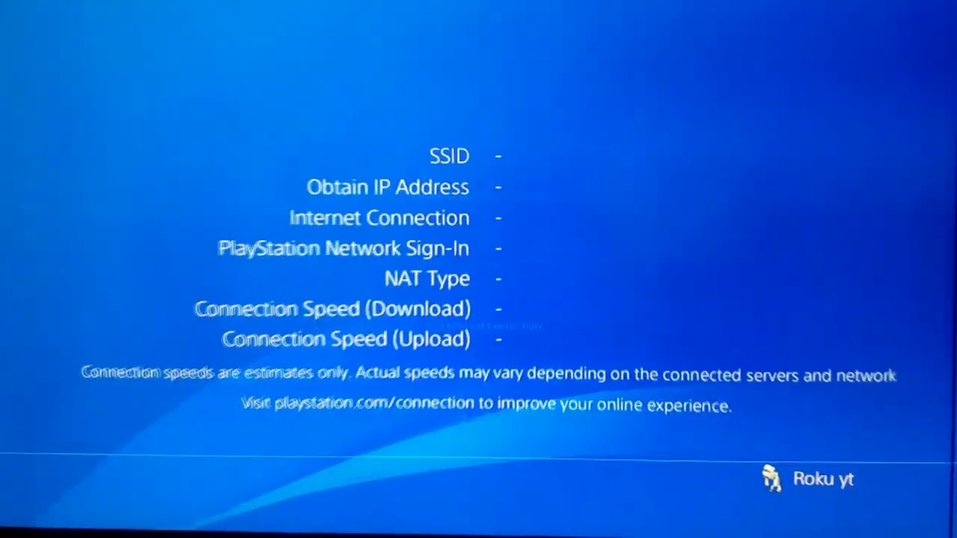